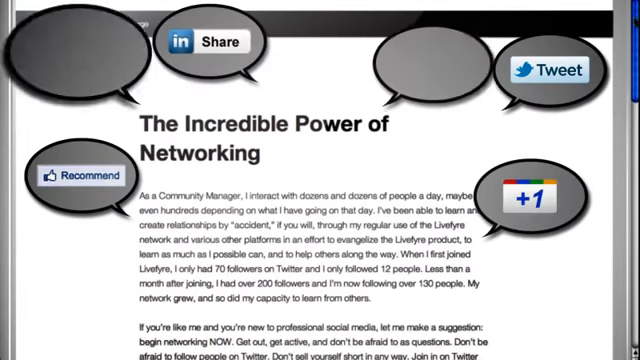
Scroll past the article to the two static comments and the Leave a Reply form.
{"action": "scroll", "scroll_direction": "down", "scroll_amount": 3}
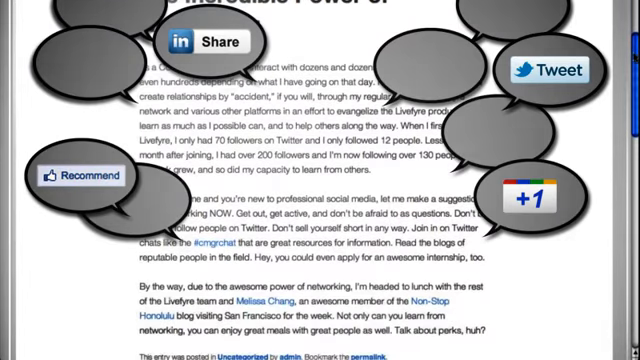
{"action": "scroll", "scroll_direction": "down", "scroll_amount": 3}
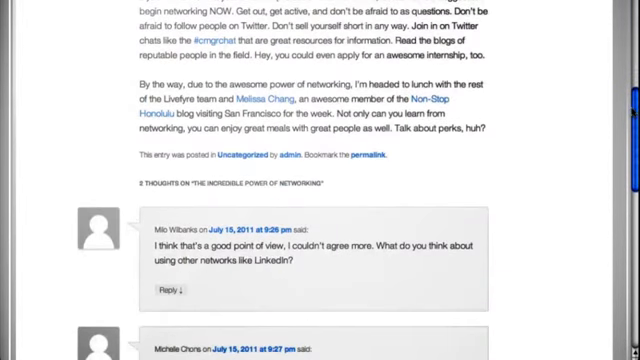
{"action": "scroll", "scroll_direction": "down", "scroll_amount": 3}
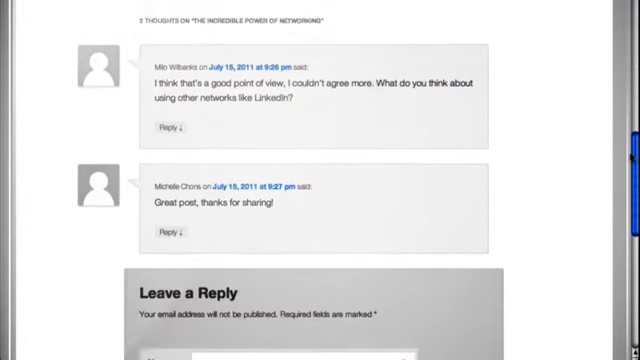
{"action": "scroll", "scroll_direction": "down", "scroll_amount": 3}
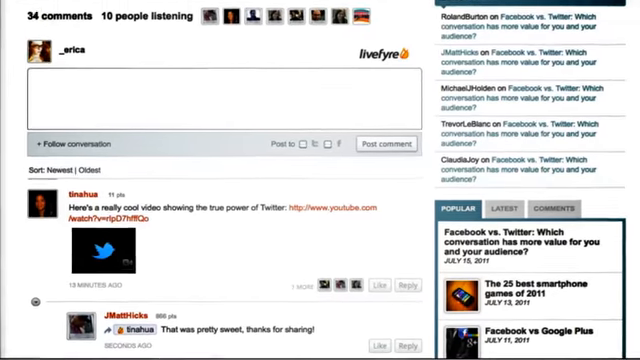
Scroll the Livefyre stream down to the Conversation from Twitter section.
{"action": "scroll", "scroll_direction": "down", "scroll_amount": 3}
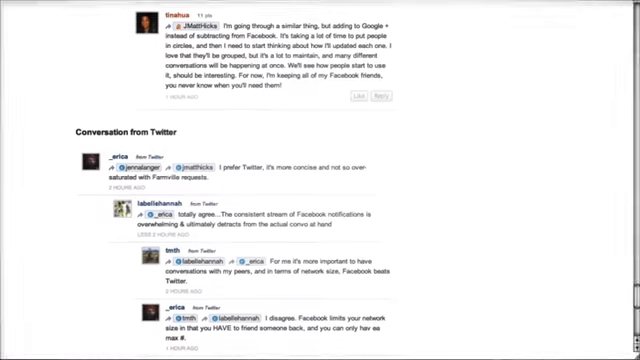
Sign in to Livefyre with the username 'jennalanger'.
{"action": "scroll", "scroll_direction": "down", "scroll_amount": 3}
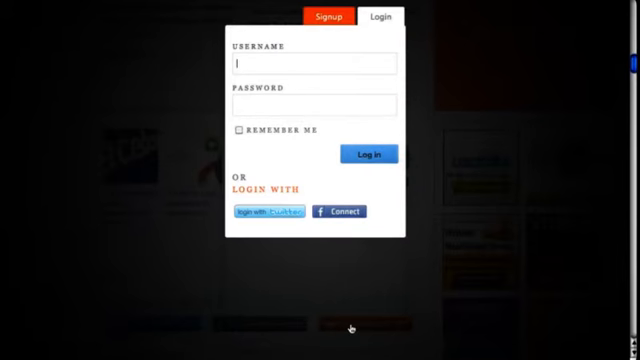
{"action": "type", "text": "jennalanger"}
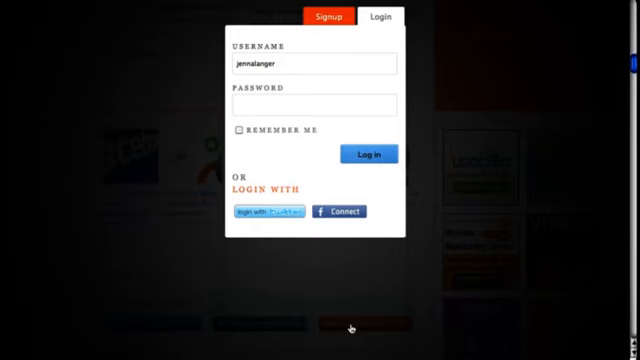
{"action": "left_click", "coordinate": [375, 155]}
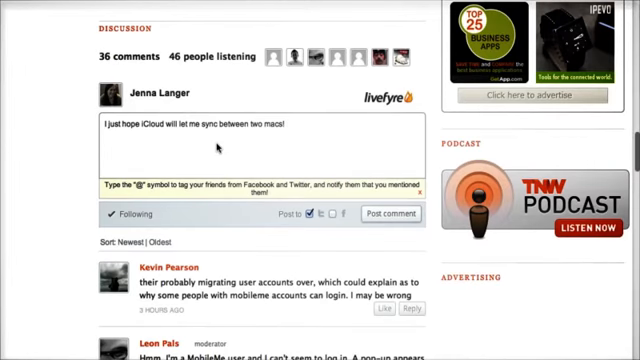